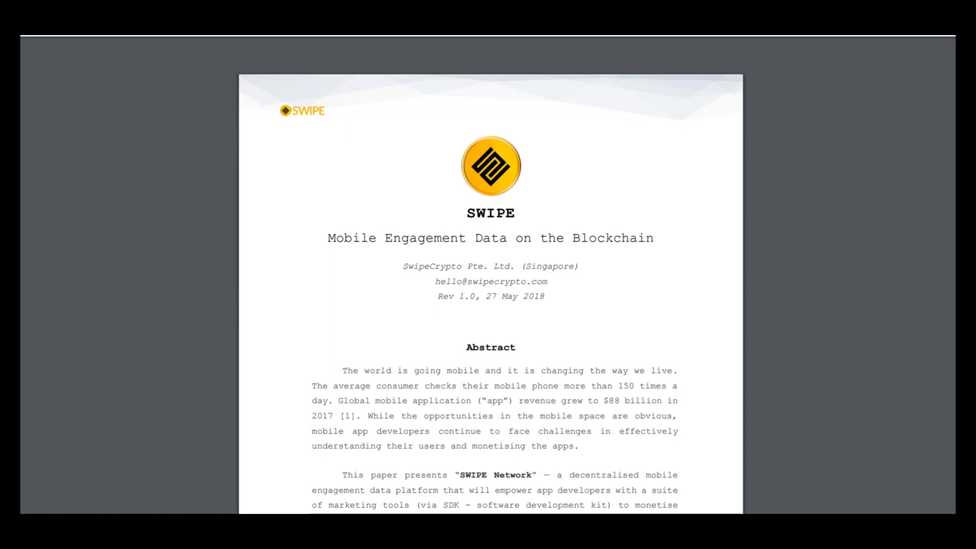
pyautogui.scroll(-3)
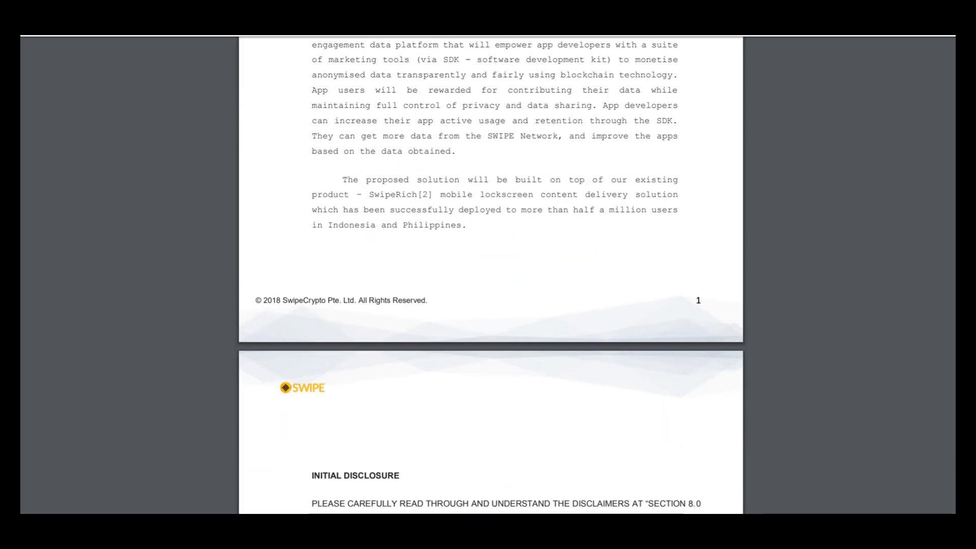
pyautogui.scroll(-3)
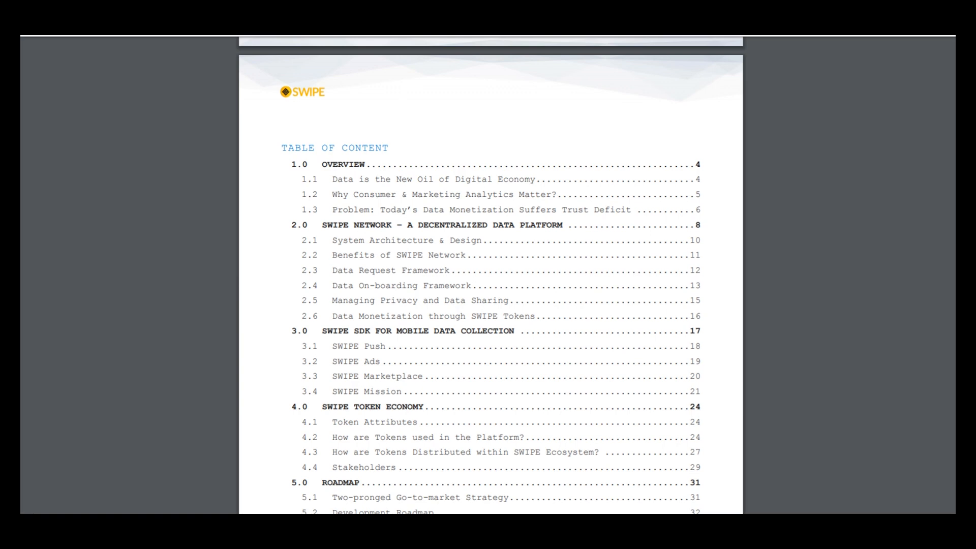
pyautogui.scroll(-3)
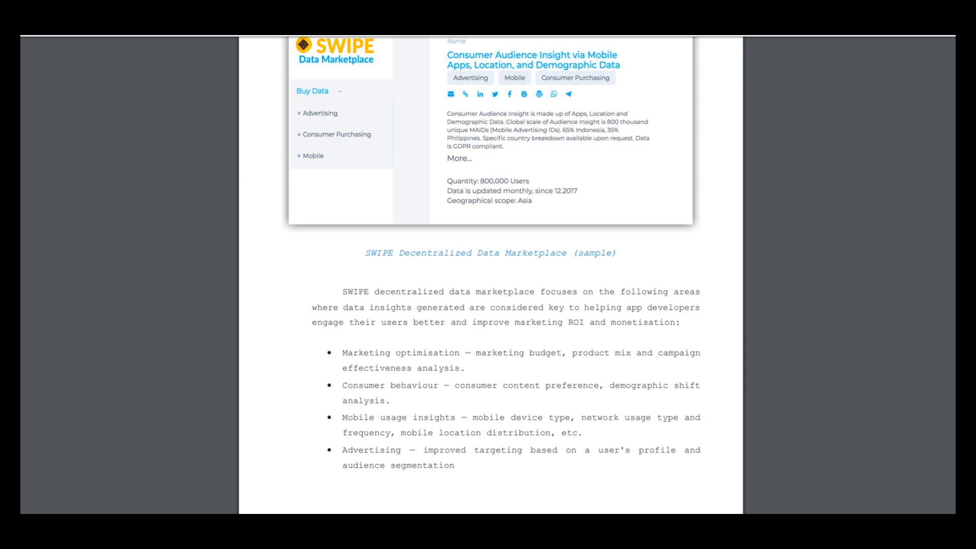
pyautogui.scroll(-3)
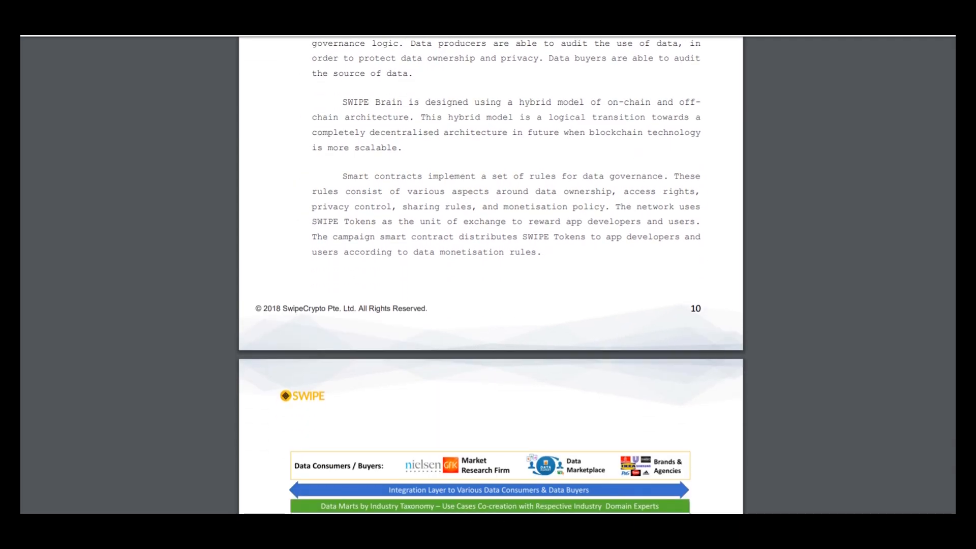
pyautogui.scroll(-3)
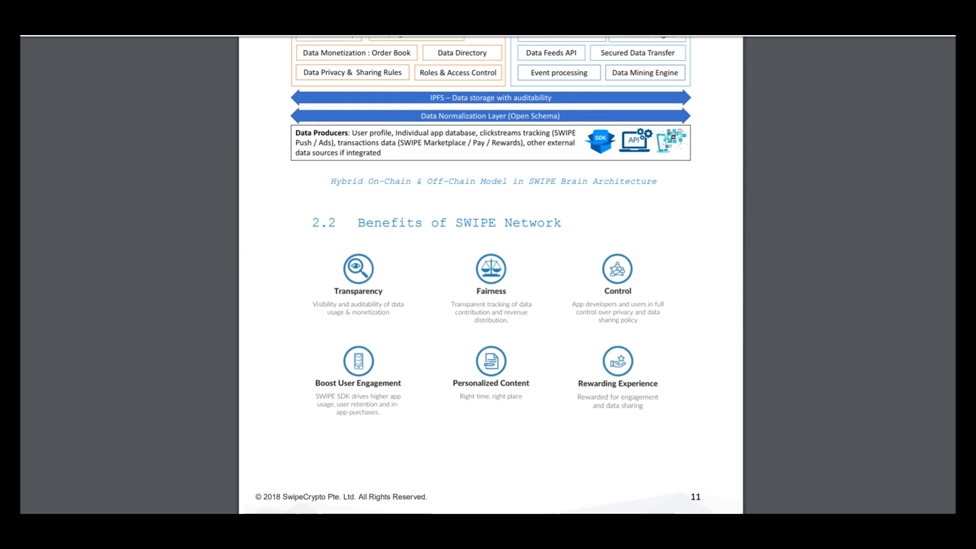
pyautogui.scroll(-3)
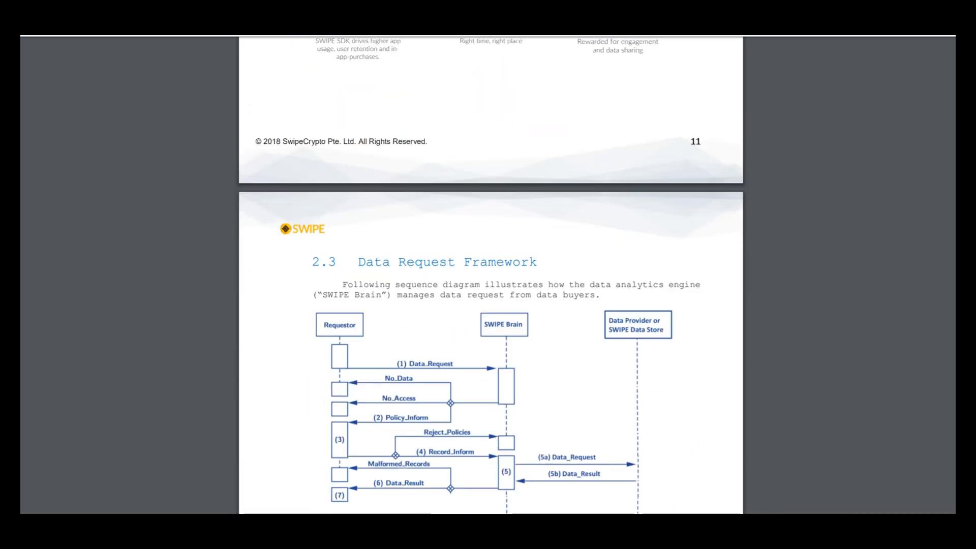
pyautogui.scroll(-3)
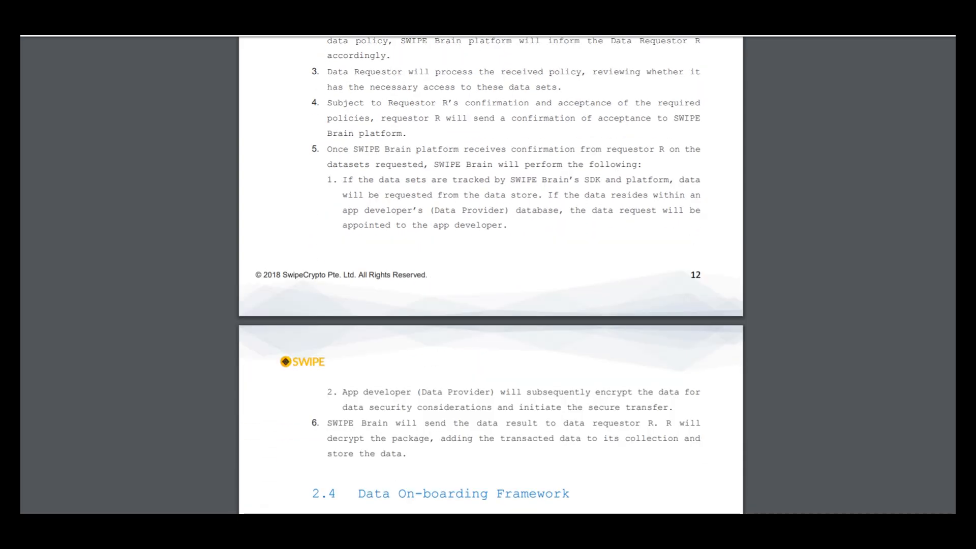
pyautogui.scroll(-3)
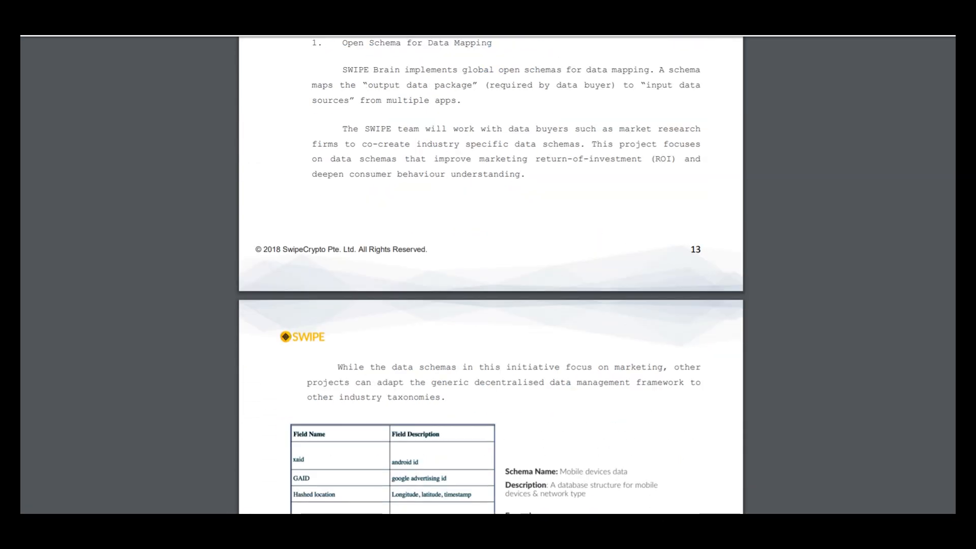
pyautogui.scroll(-3)
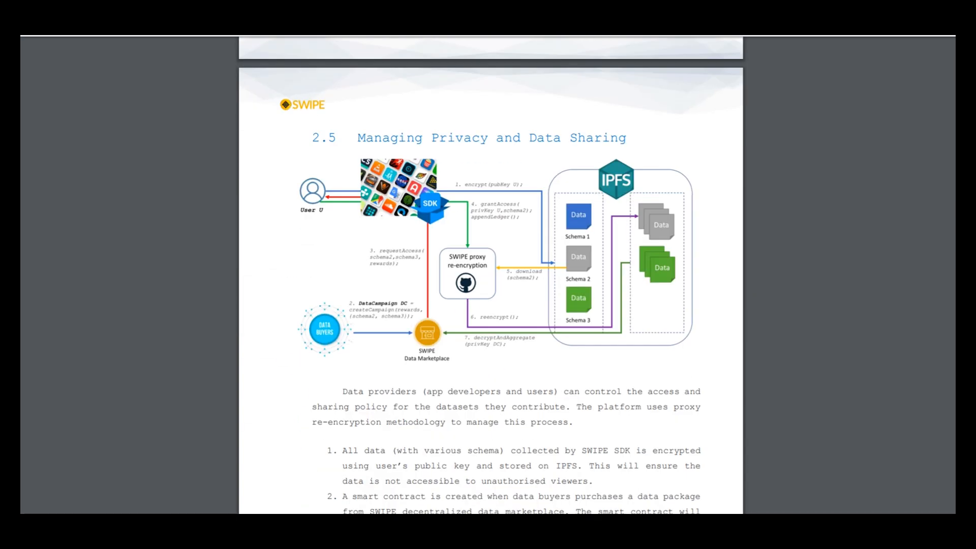
pyautogui.scroll(-3)
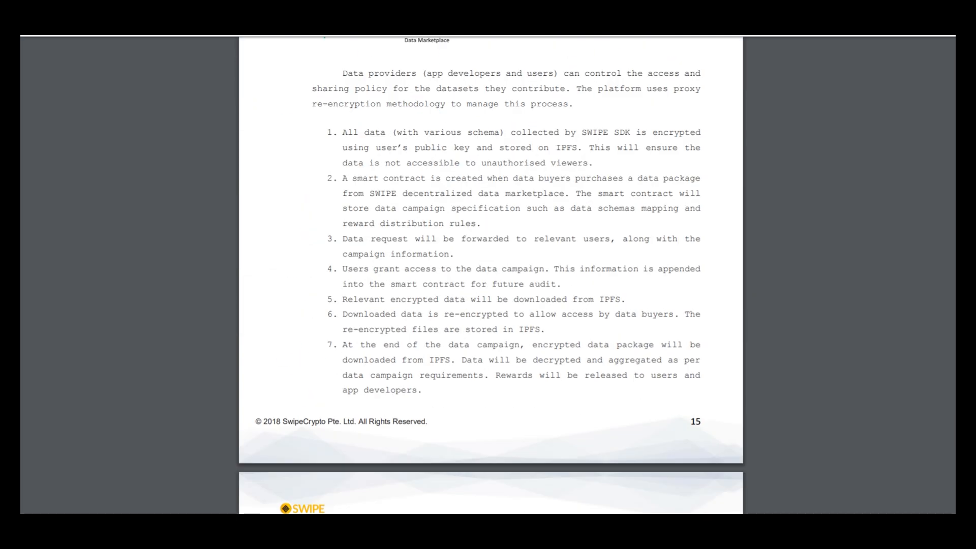
pyautogui.scroll(-3)
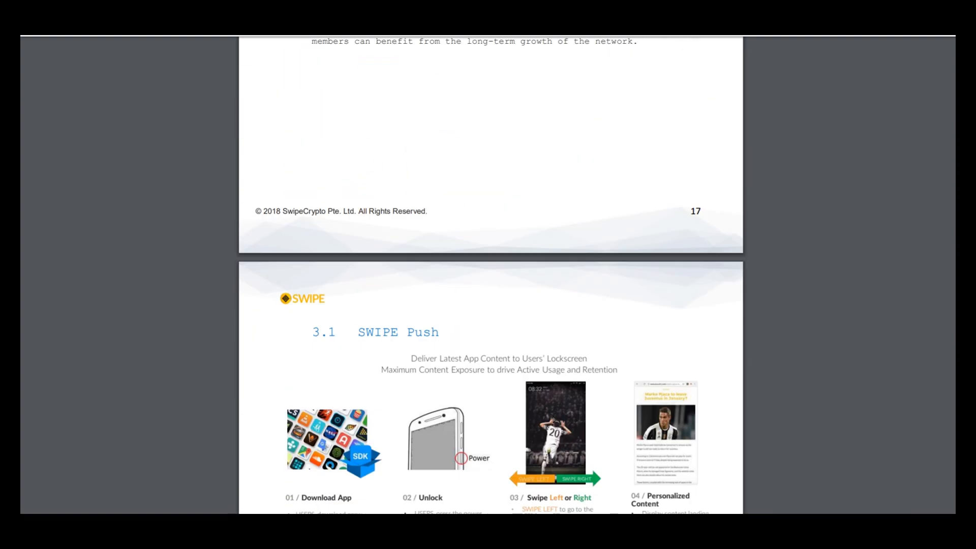
pyautogui.scroll(-3)
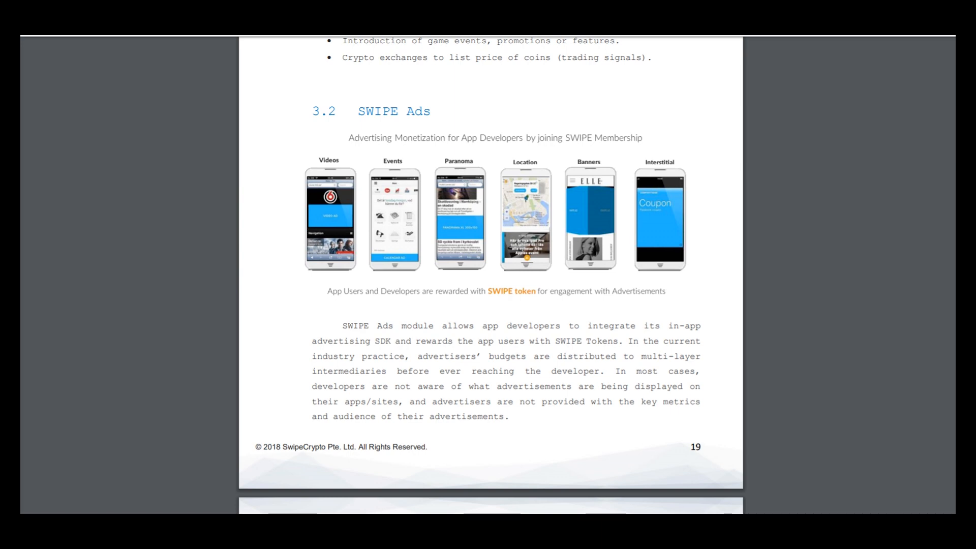
pyautogui.scroll(-3)
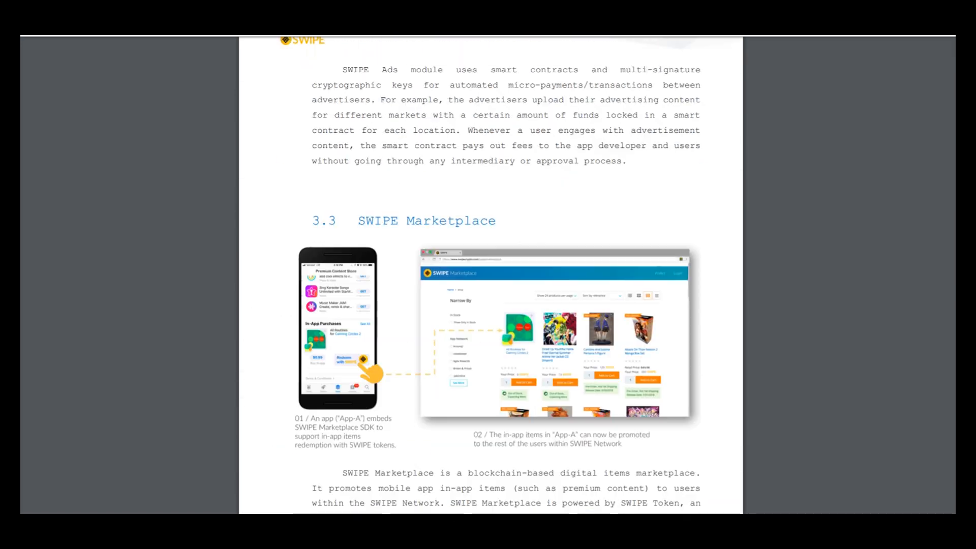
pyautogui.scroll(-3)
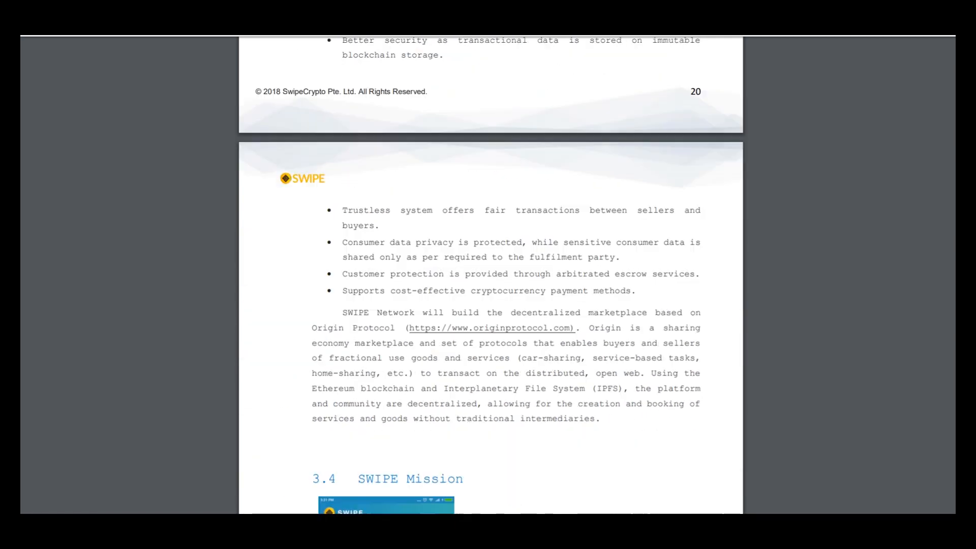
pyautogui.scroll(-3)
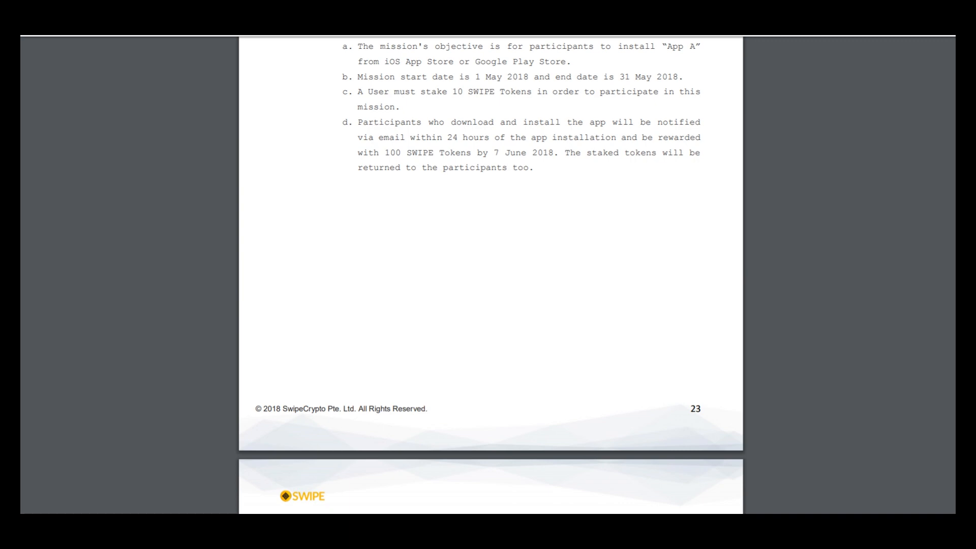
pyautogui.scroll(-3)
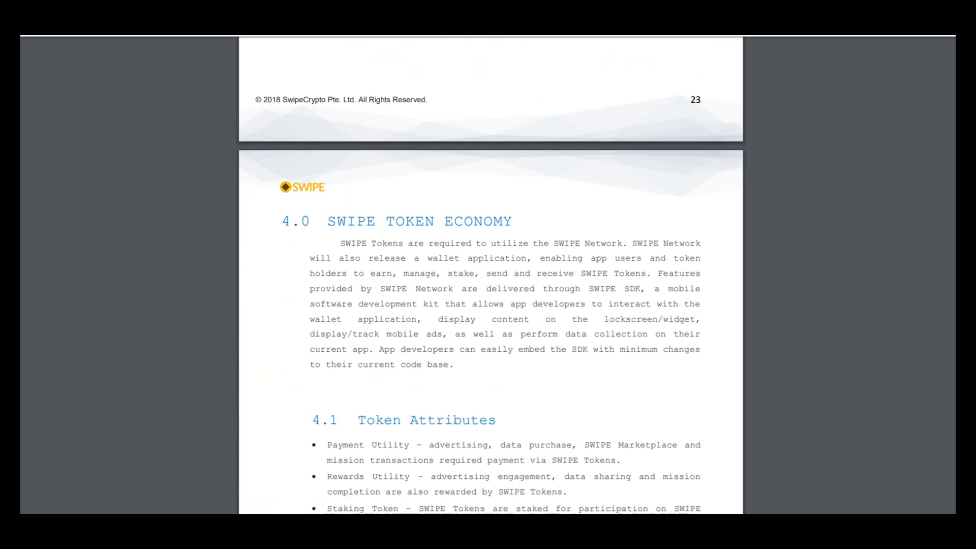
pyautogui.scroll(-3)
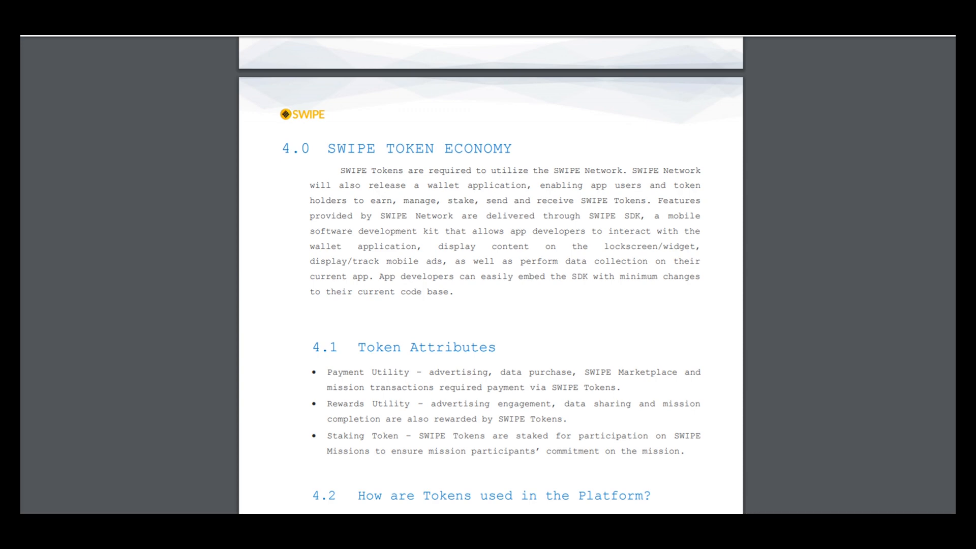
pyautogui.scroll(-3)
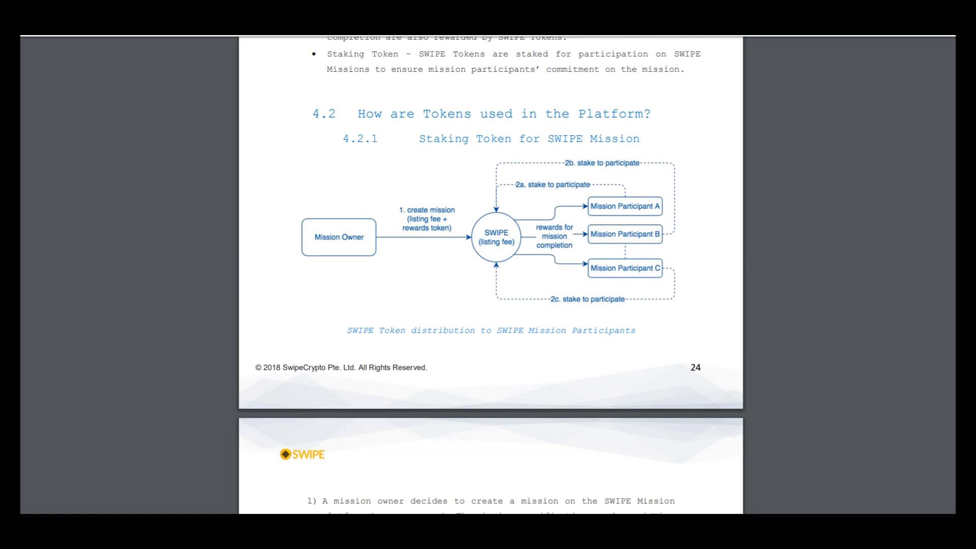
pyautogui.scroll(-3)
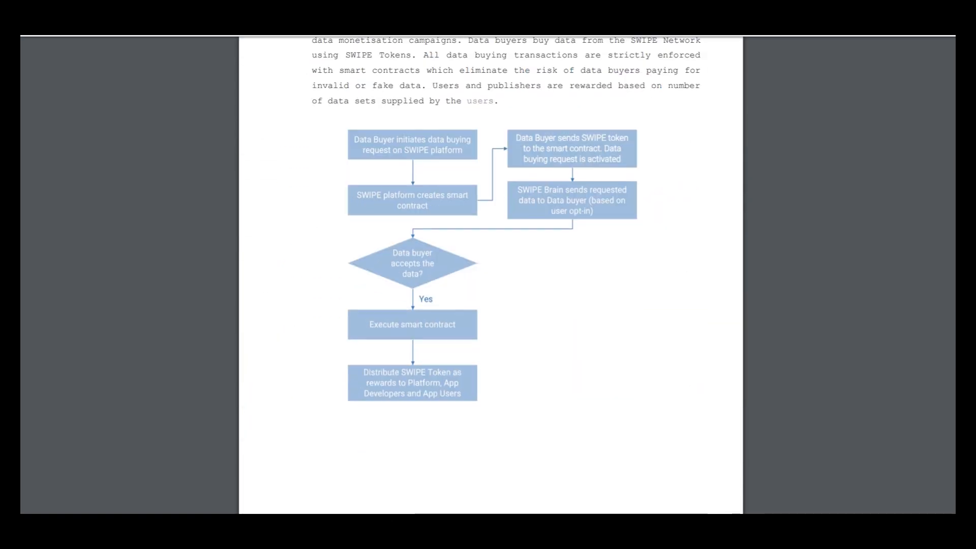
pyautogui.scroll(-3)
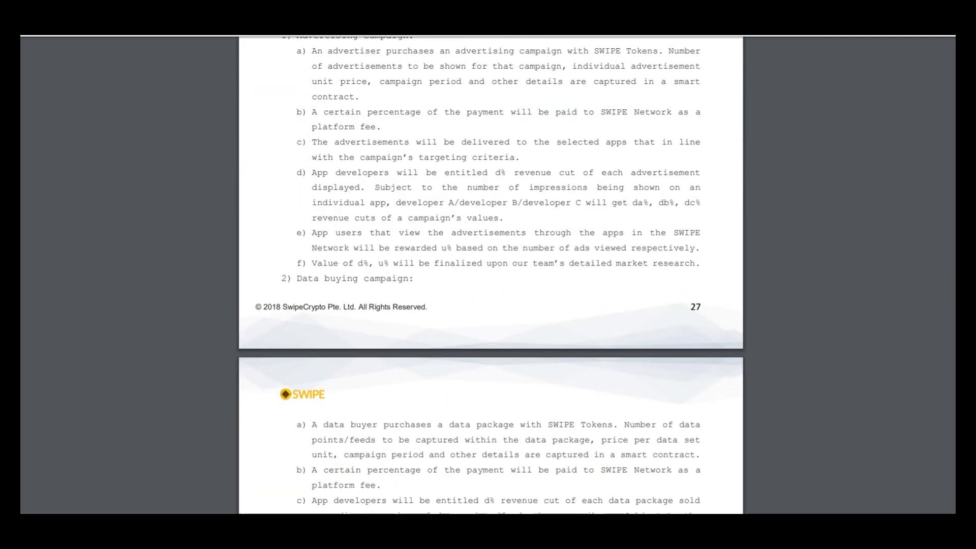
pyautogui.scroll(-3)
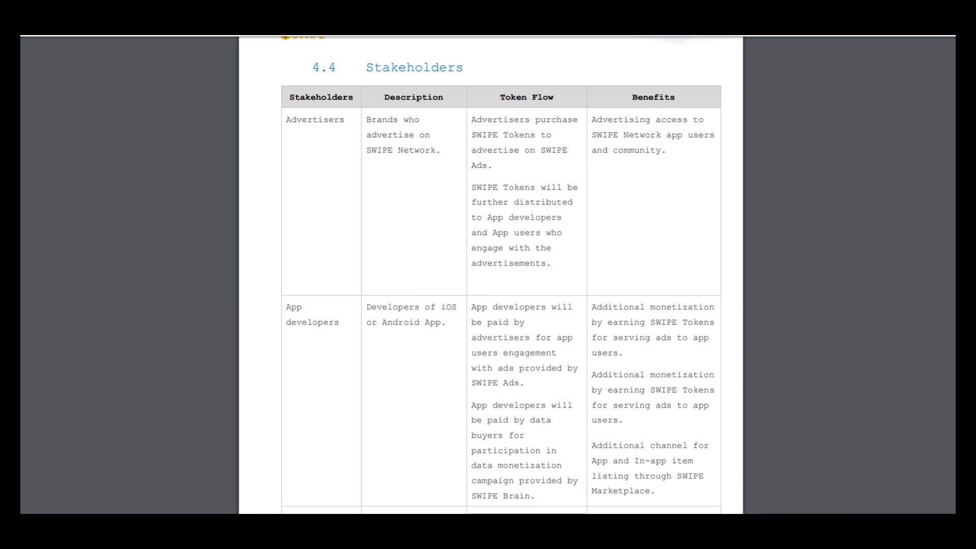
pyautogui.scroll(-3)
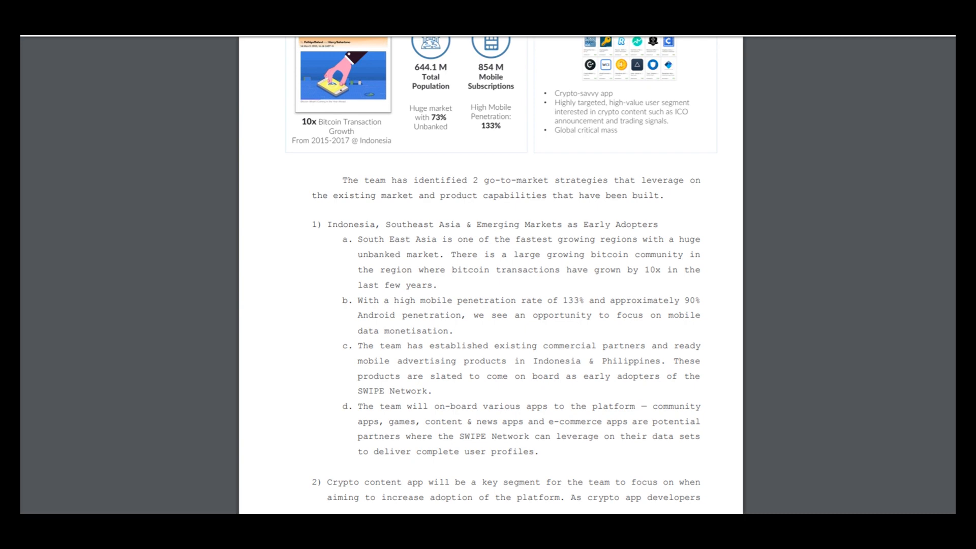
pyautogui.scroll(-3)
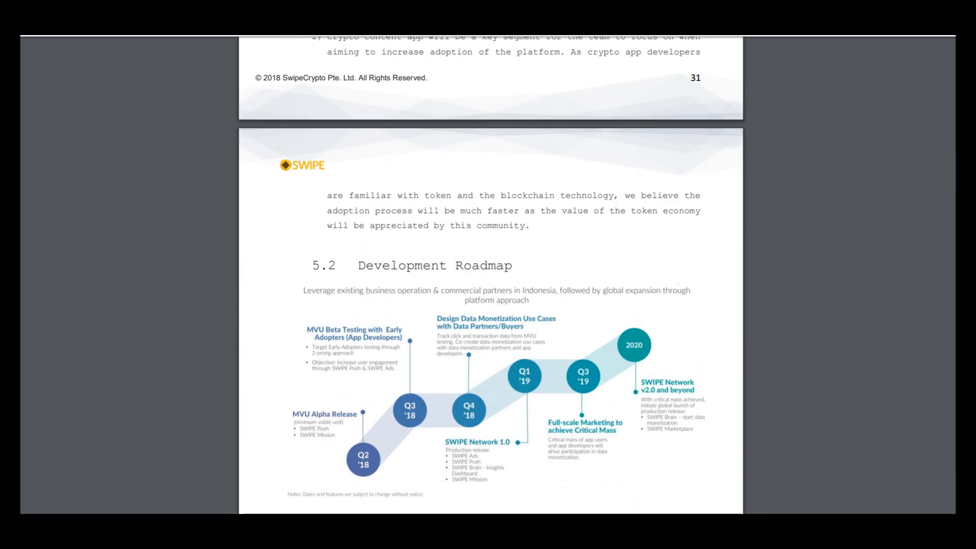
pyautogui.scroll(-3)
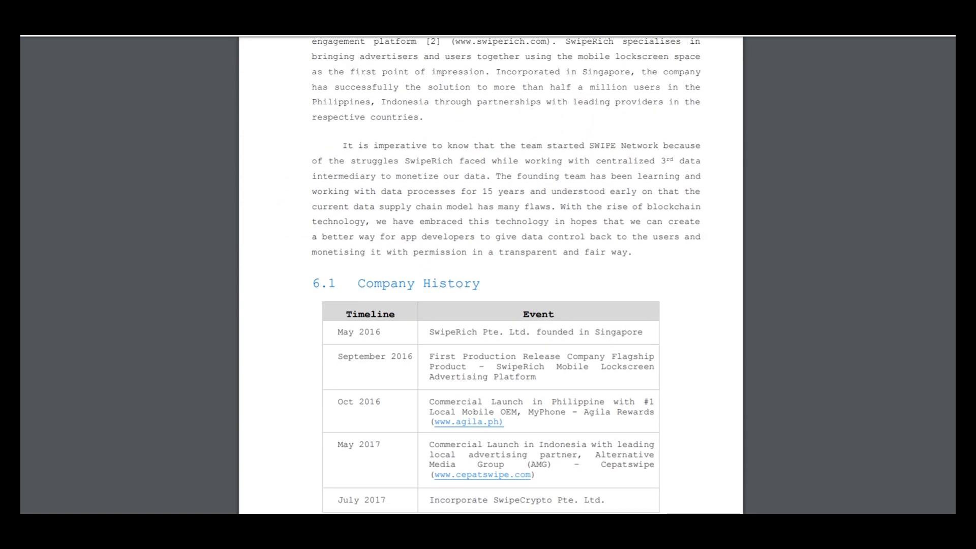
pyautogui.scroll(-3)
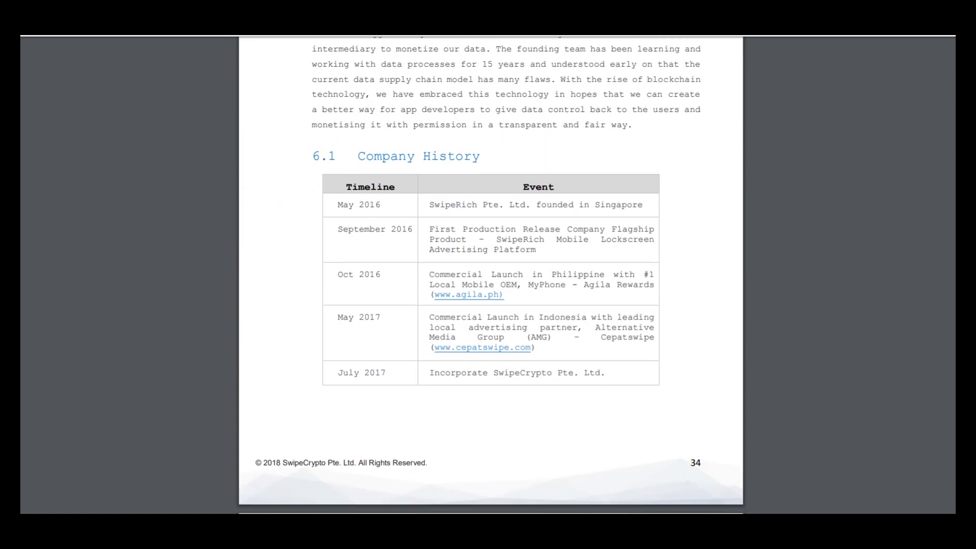
pyautogui.scroll(-3)
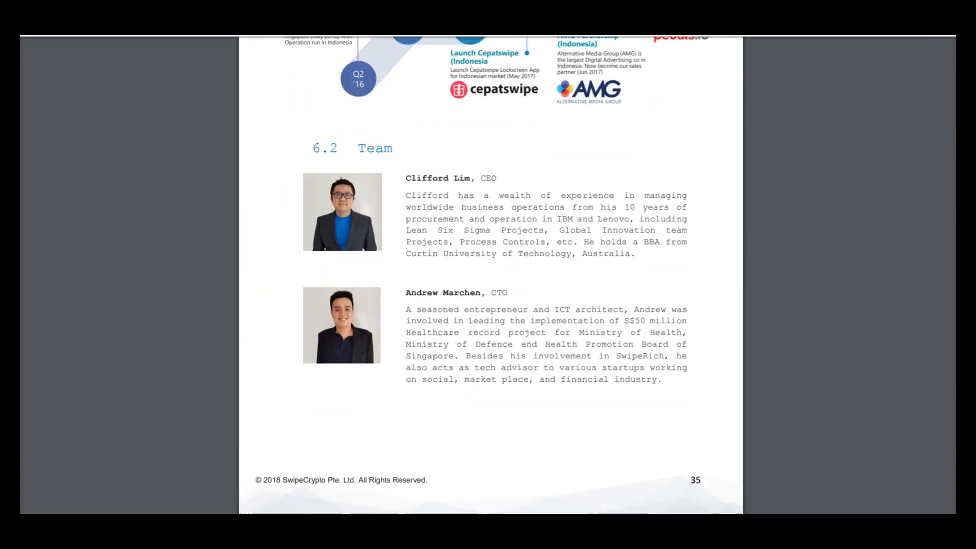
pyautogui.scroll(-3)
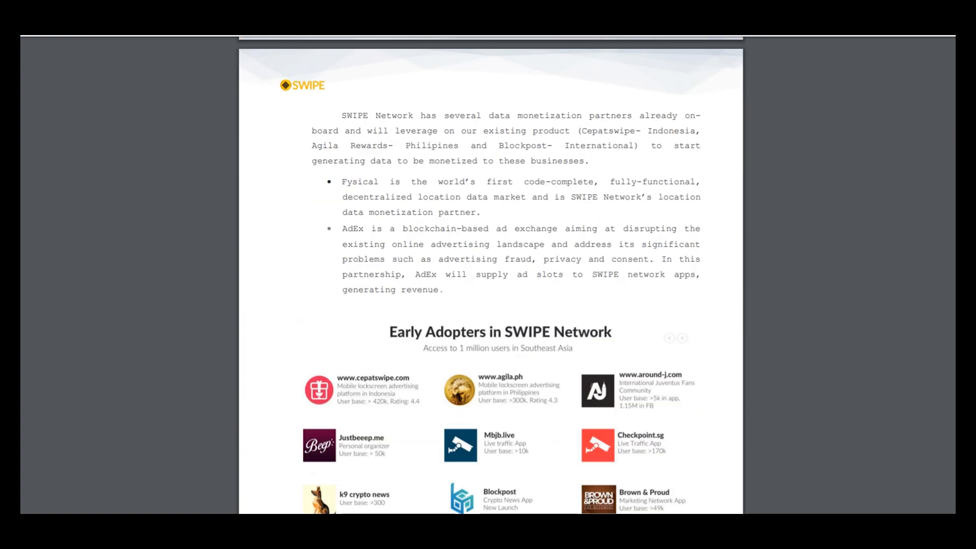
pyautogui.scroll(-3)
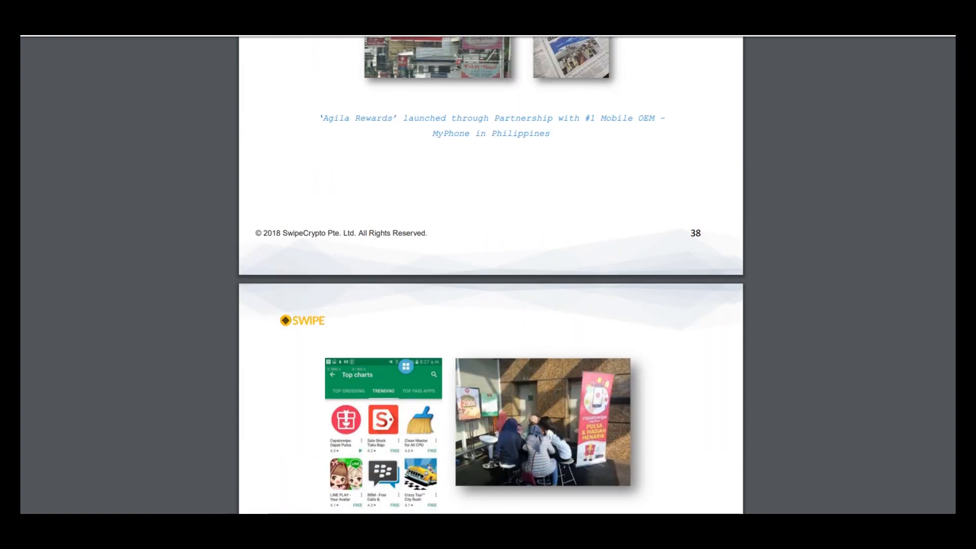
pyautogui.scroll(-3)
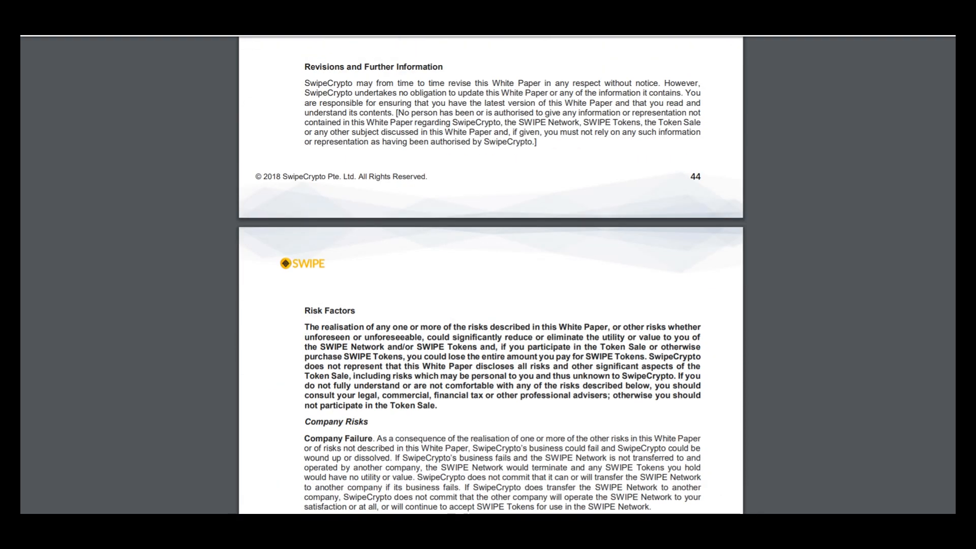